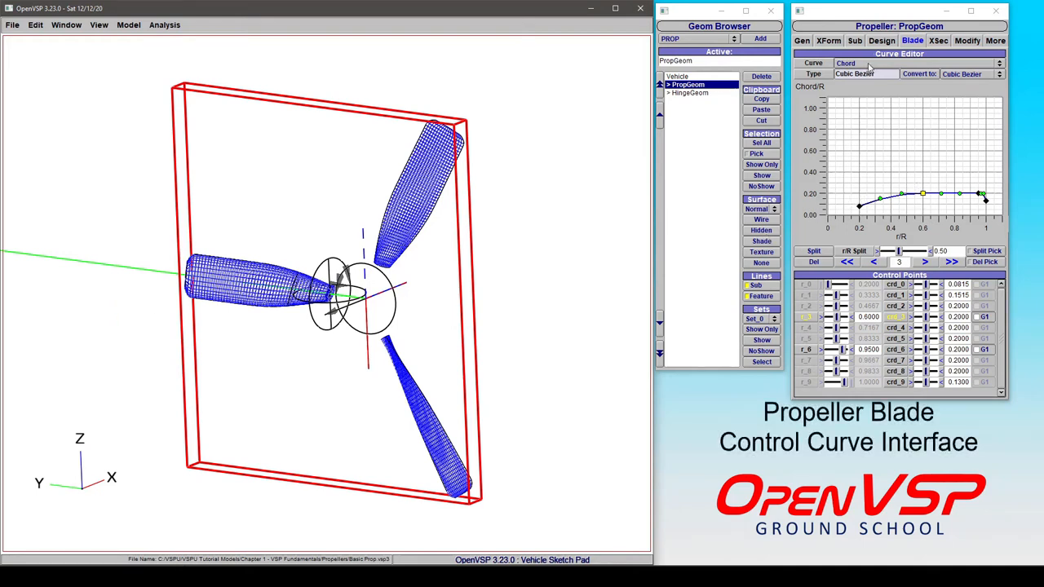
Step: Convert the chord curve to a PCHIP spline, then back to a cubic Bezier
click(917, 62)
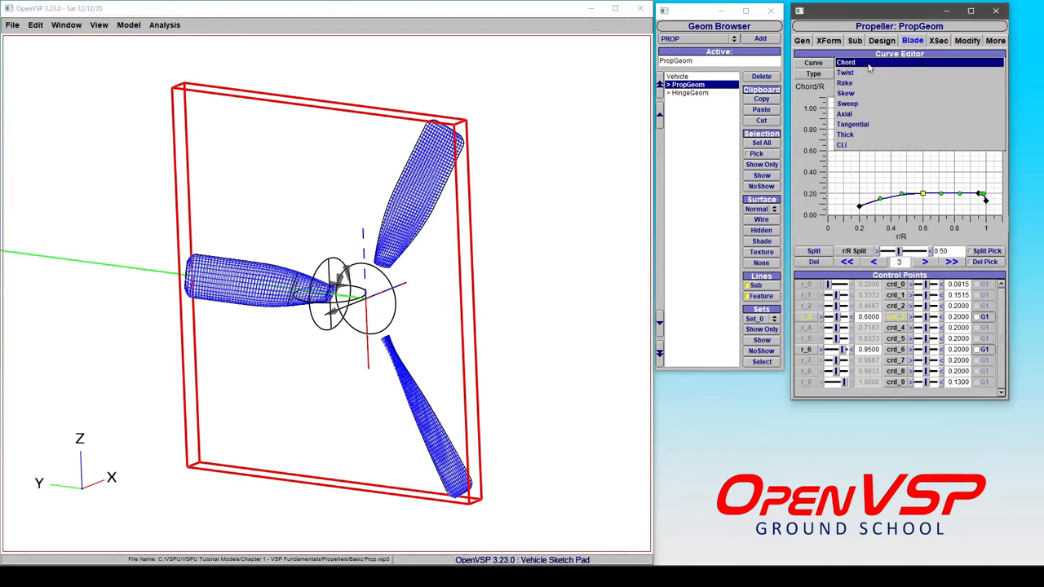
mouse_move(870, 70)
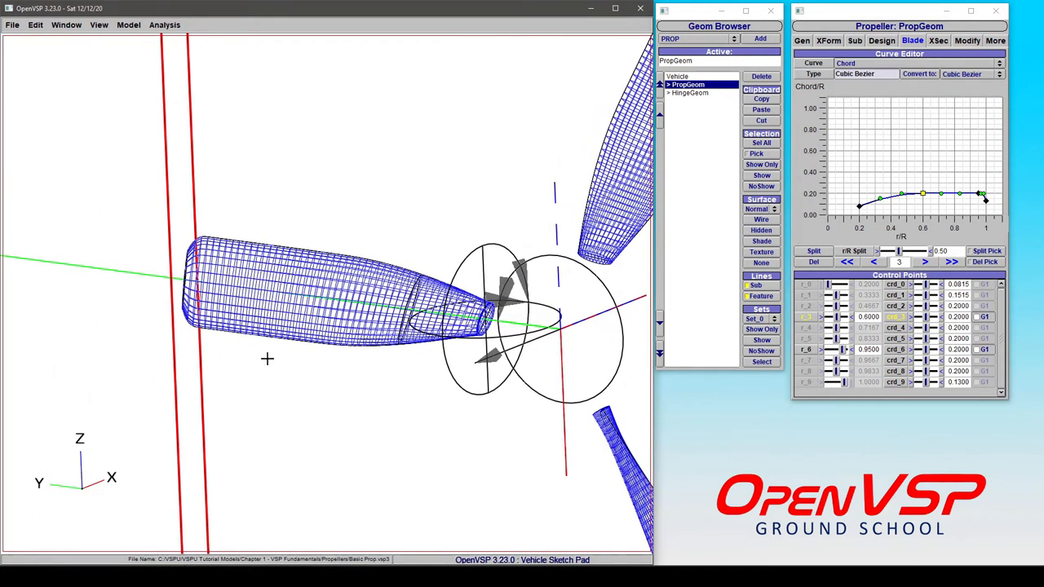
mouse_move(539, 291)
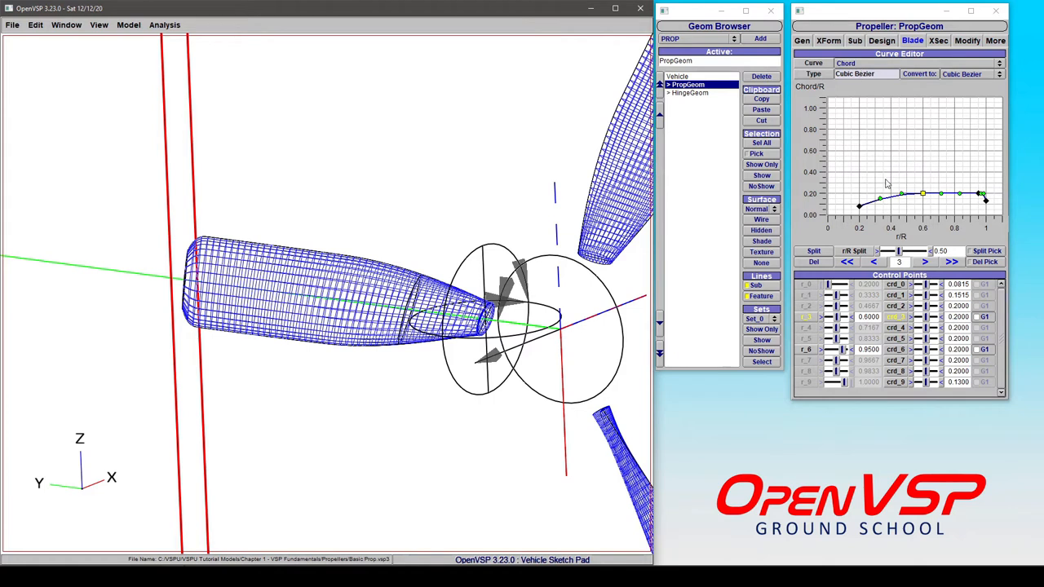
mouse_move(887, 90)
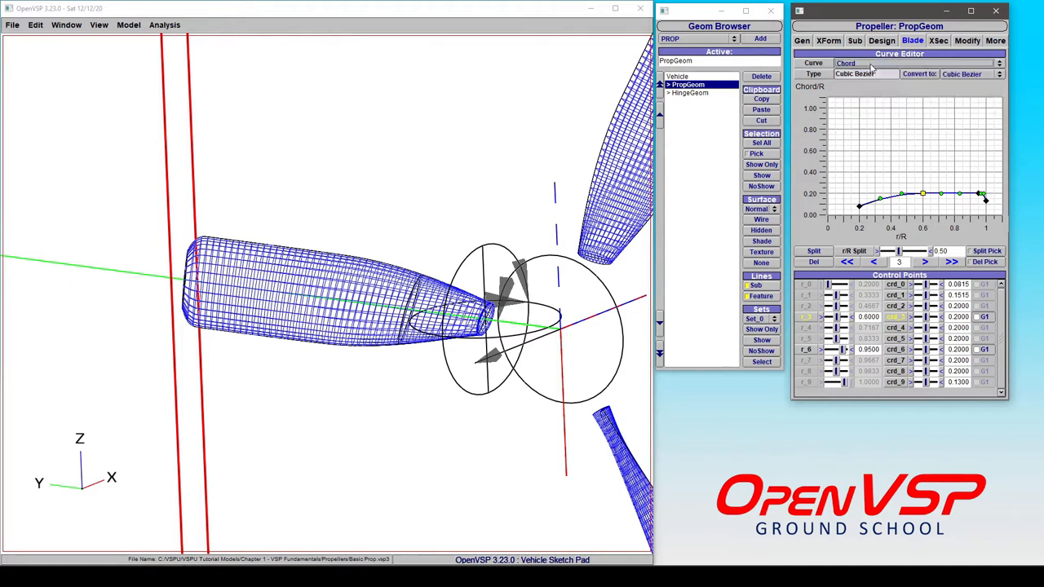
mouse_move(927, 79)
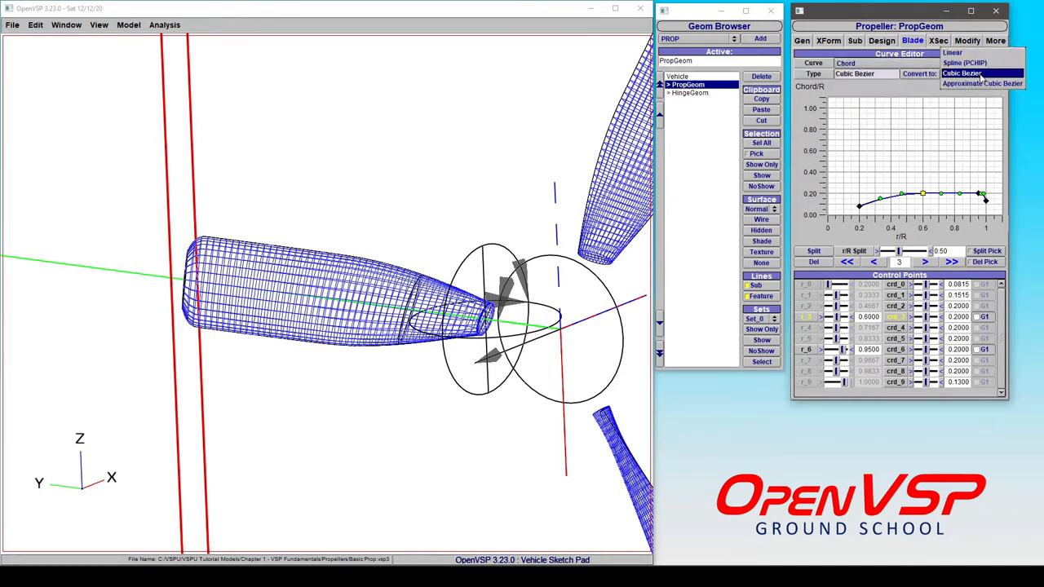
mouse_move(965, 63)
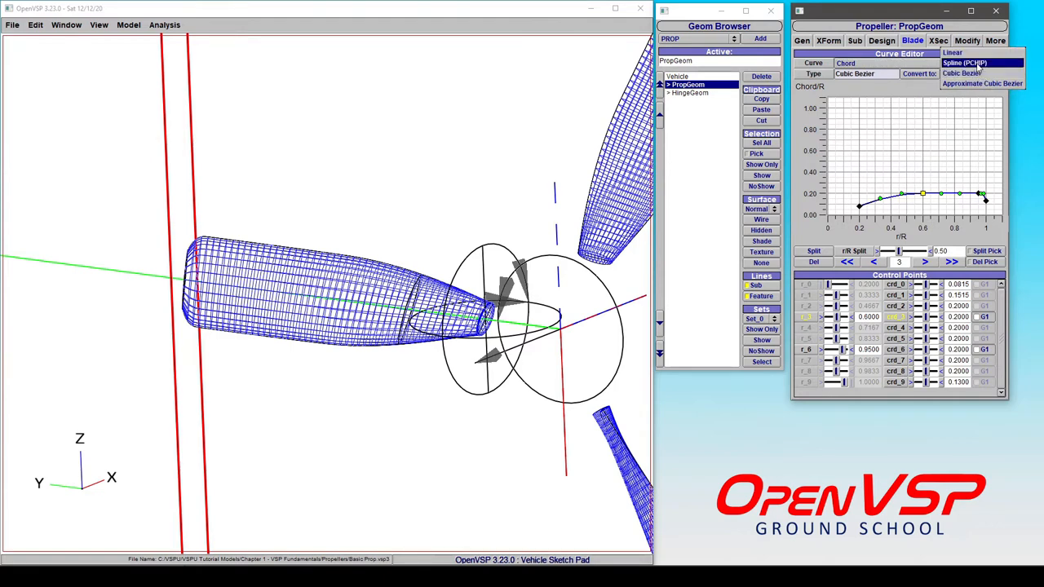
click(964, 63)
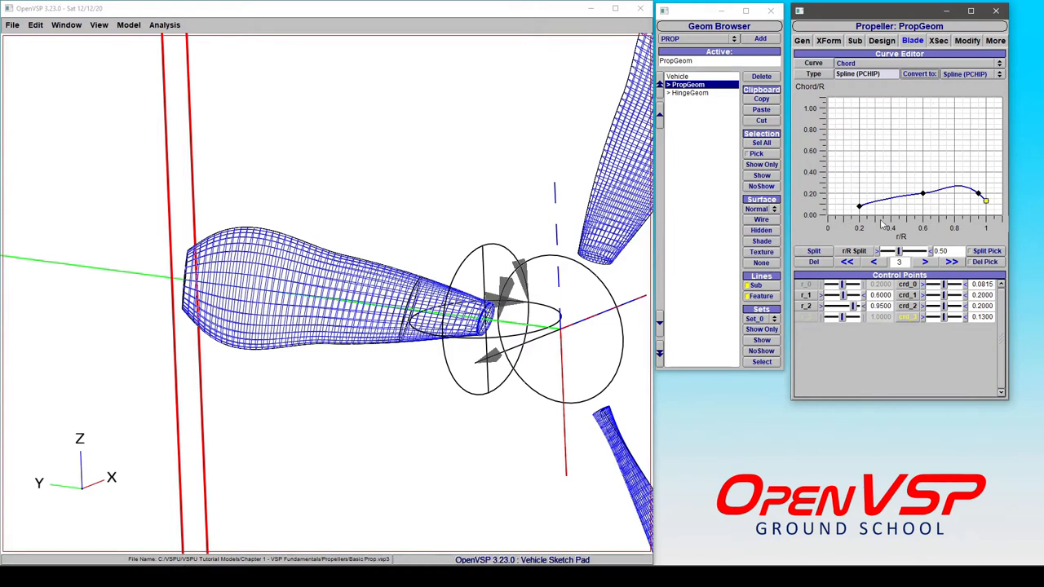
mouse_move(997, 212)
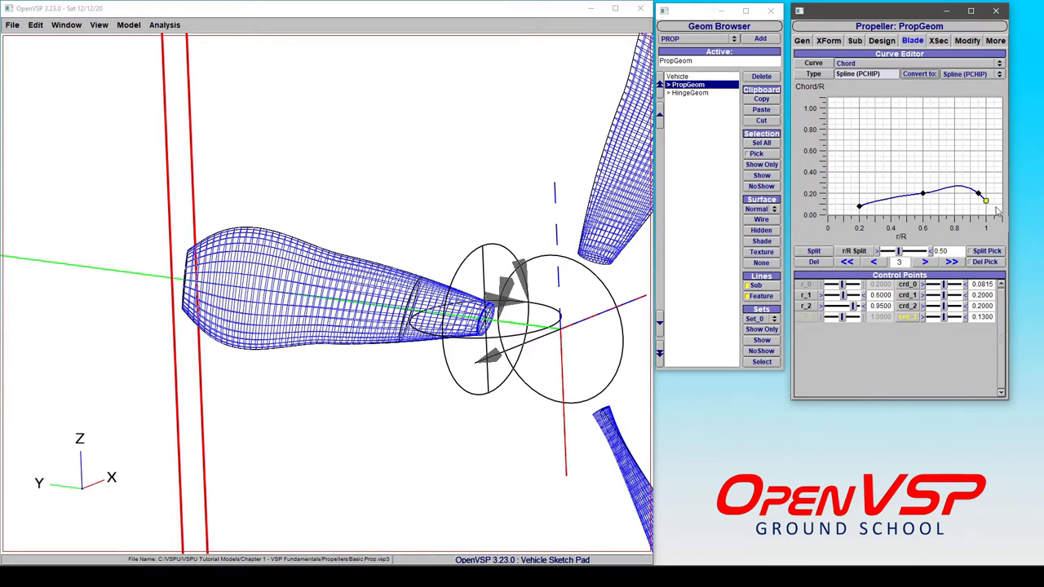
click(967, 74)
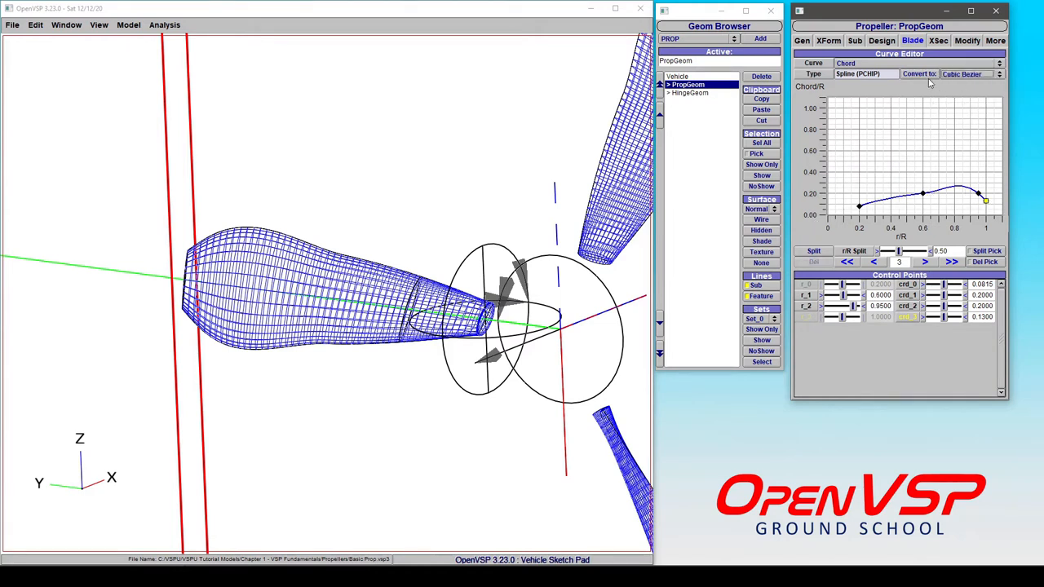
click(919, 73)
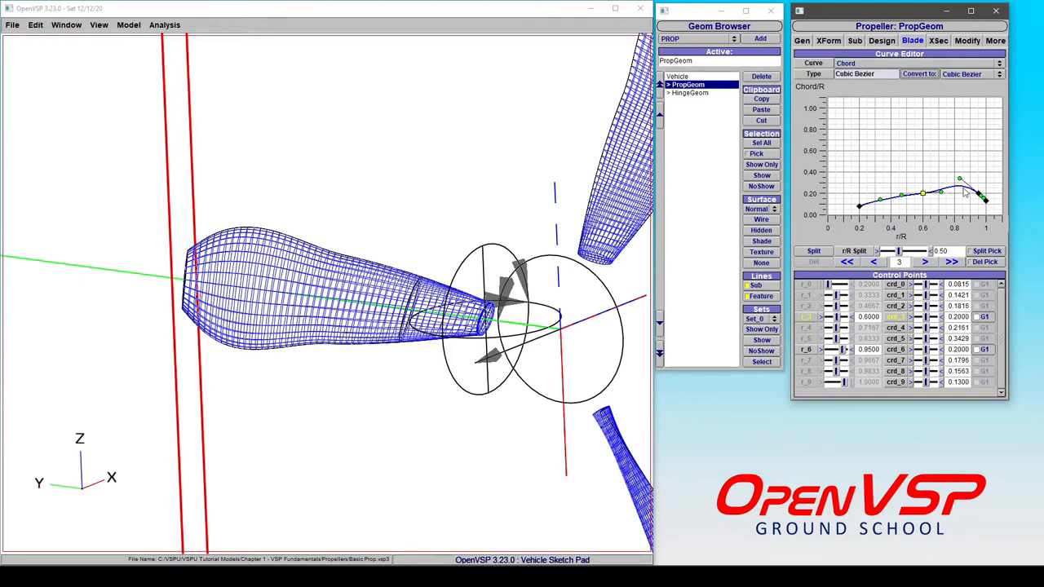
mouse_move(717, 235)
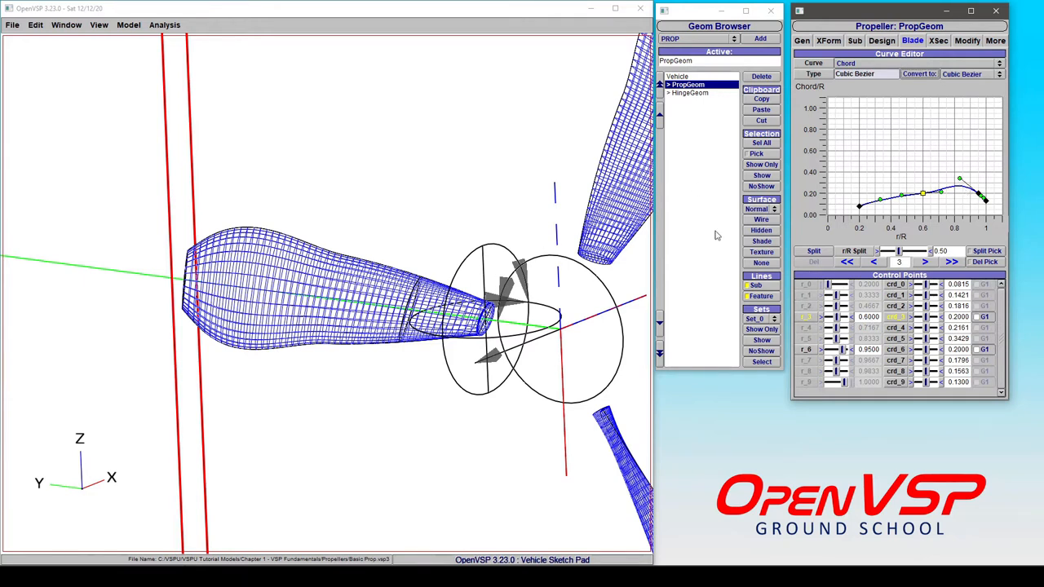
mouse_move(164, 270)
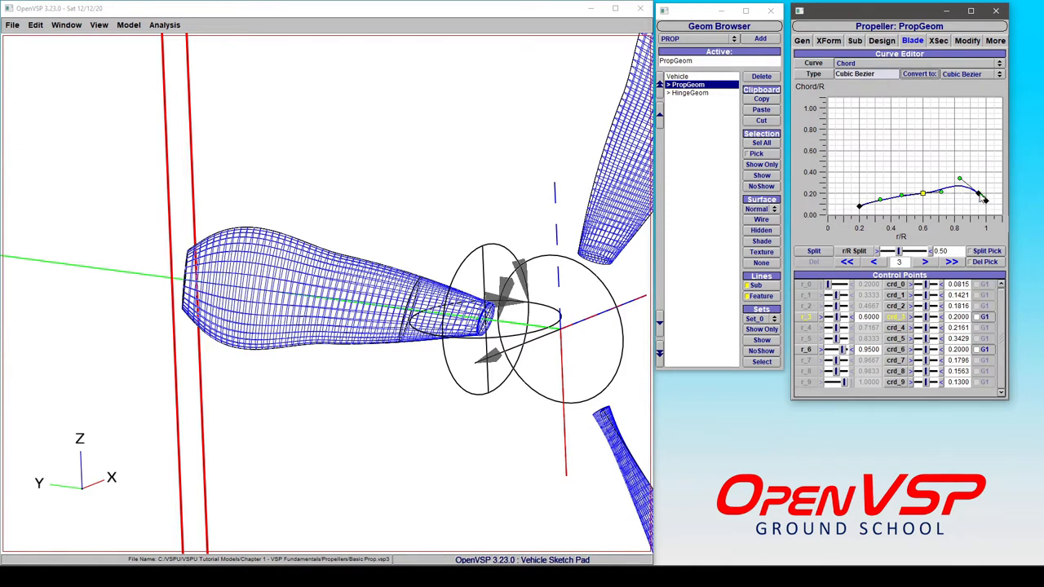
Step: Drag chord points and handles to form a 0.36 chord peak at r/R 0.75
click(923, 261)
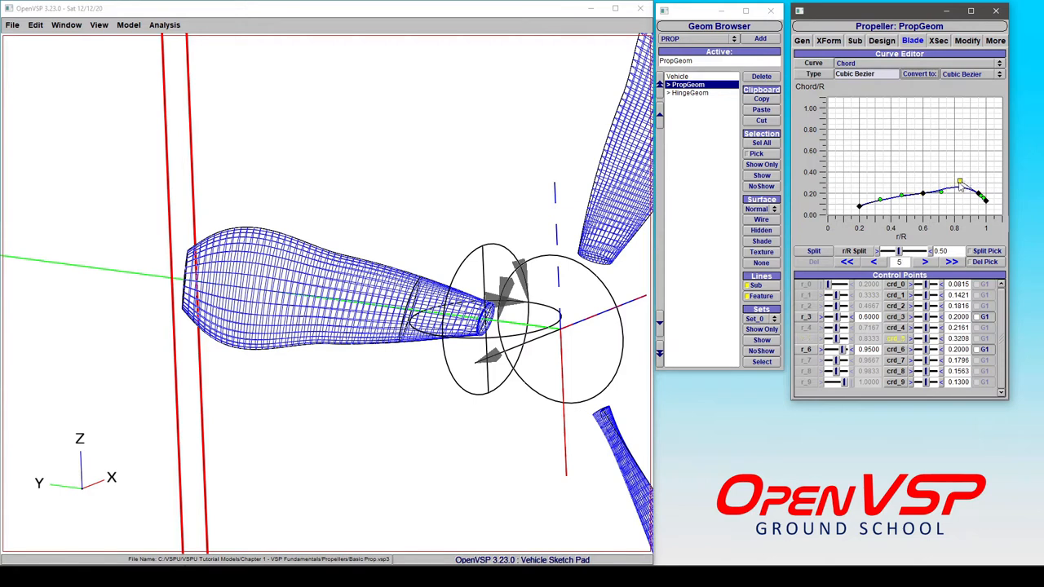
drag(961, 181, 938, 192)
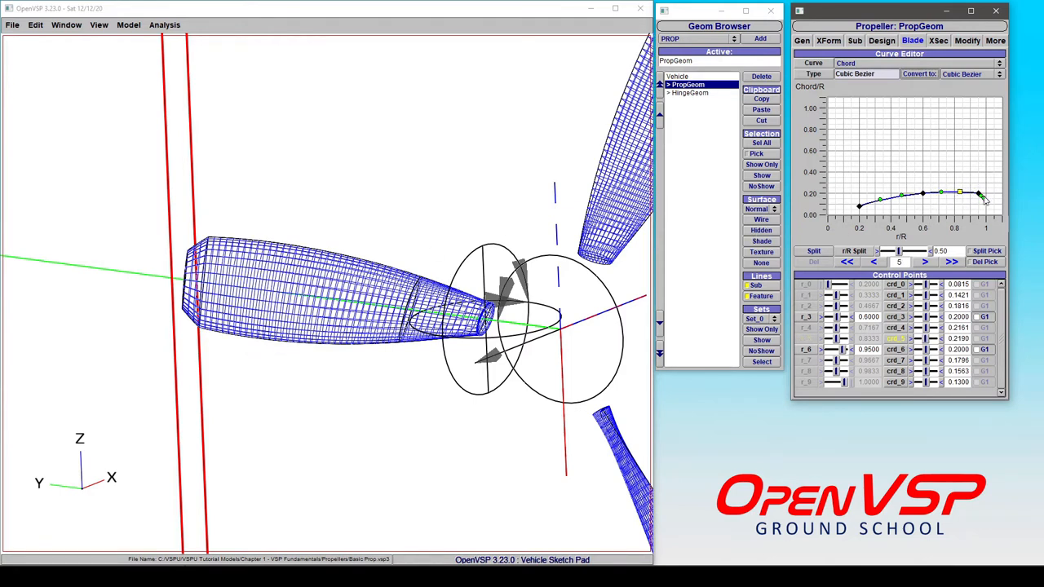
click(924, 261)
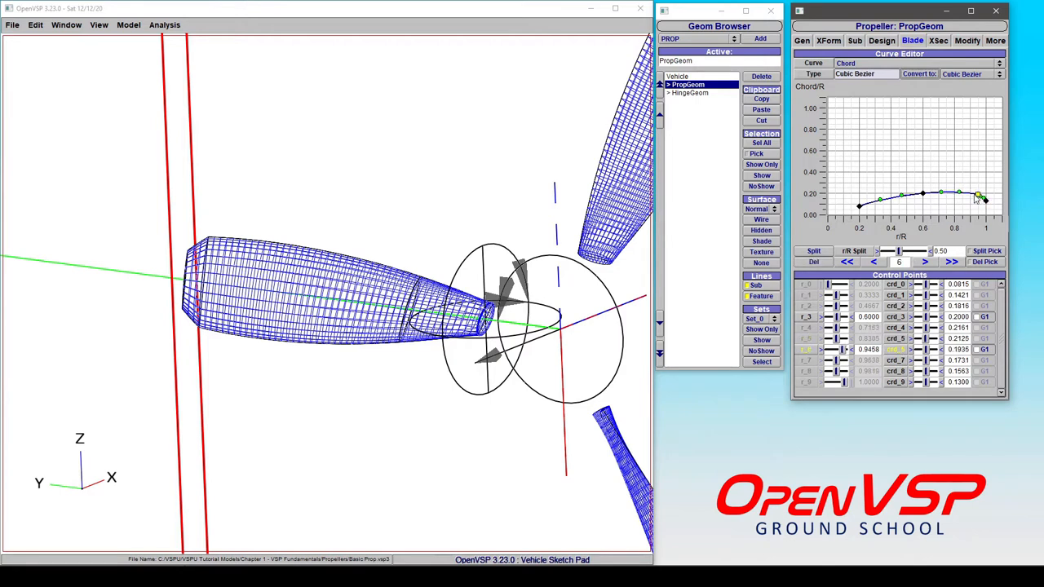
drag(978, 196, 962, 167)
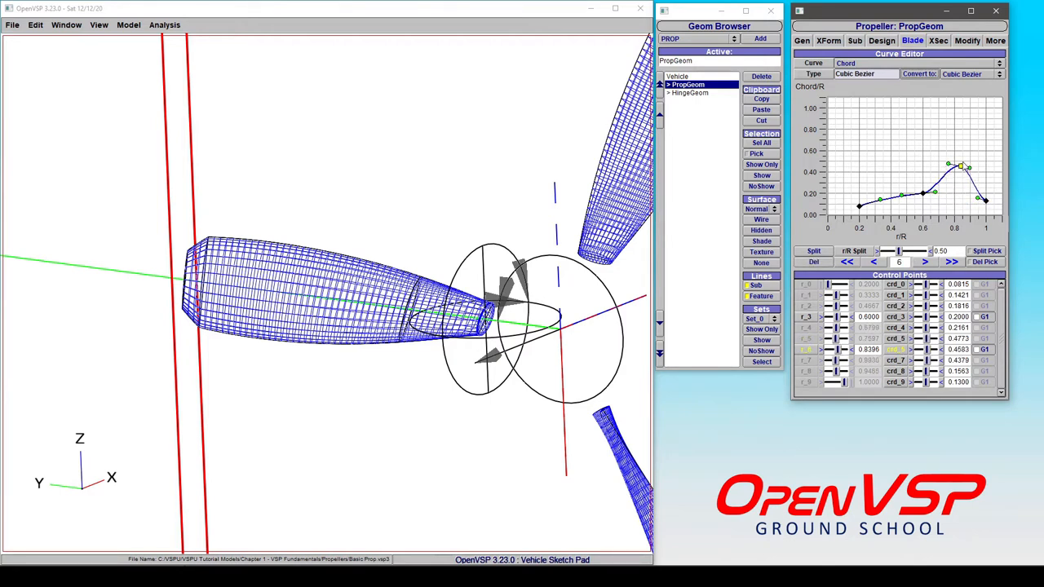
drag(961, 167, 961, 200)
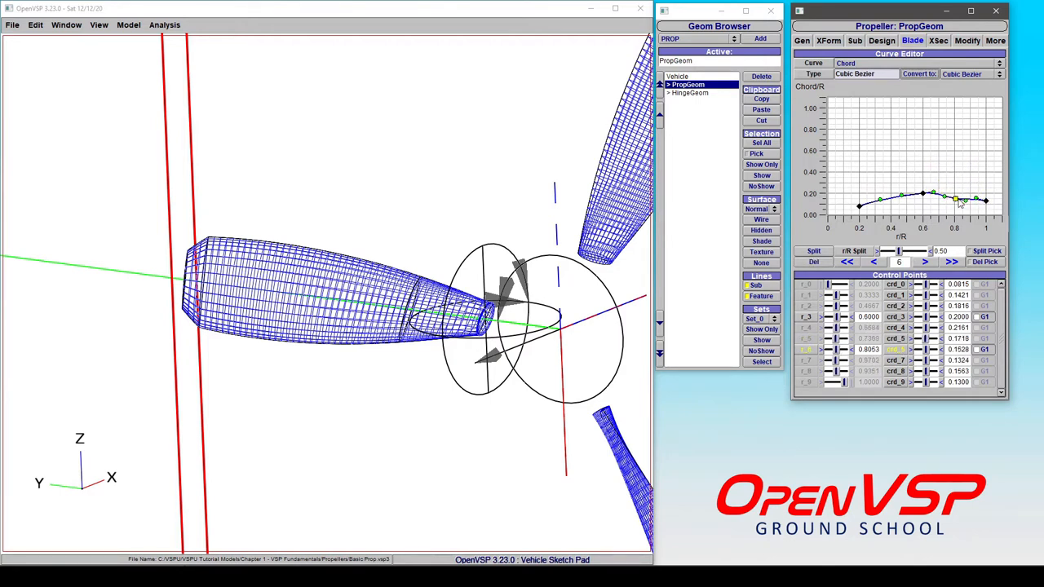
drag(954, 200, 966, 186)
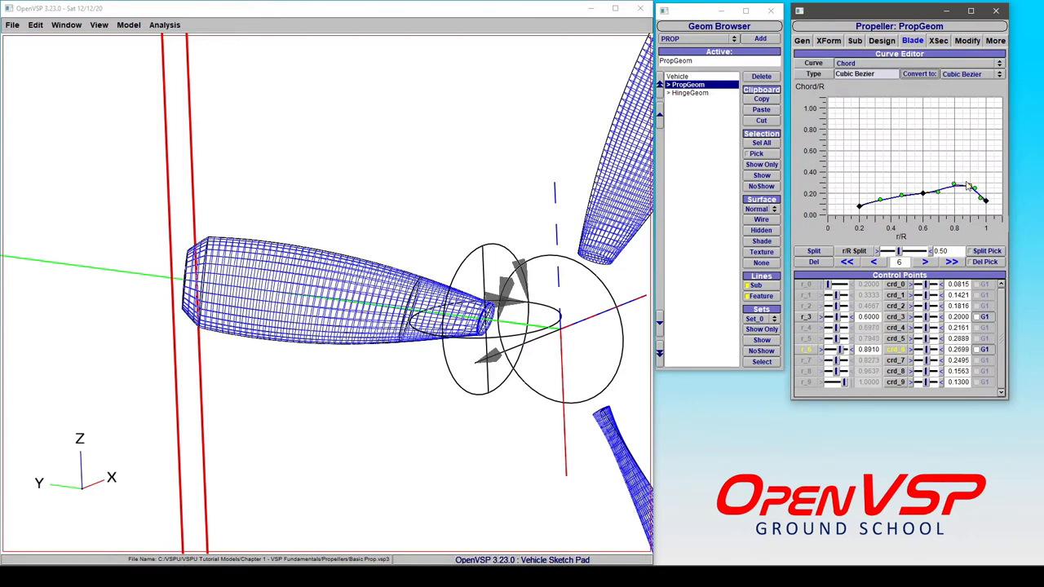
drag(952, 186, 960, 178)
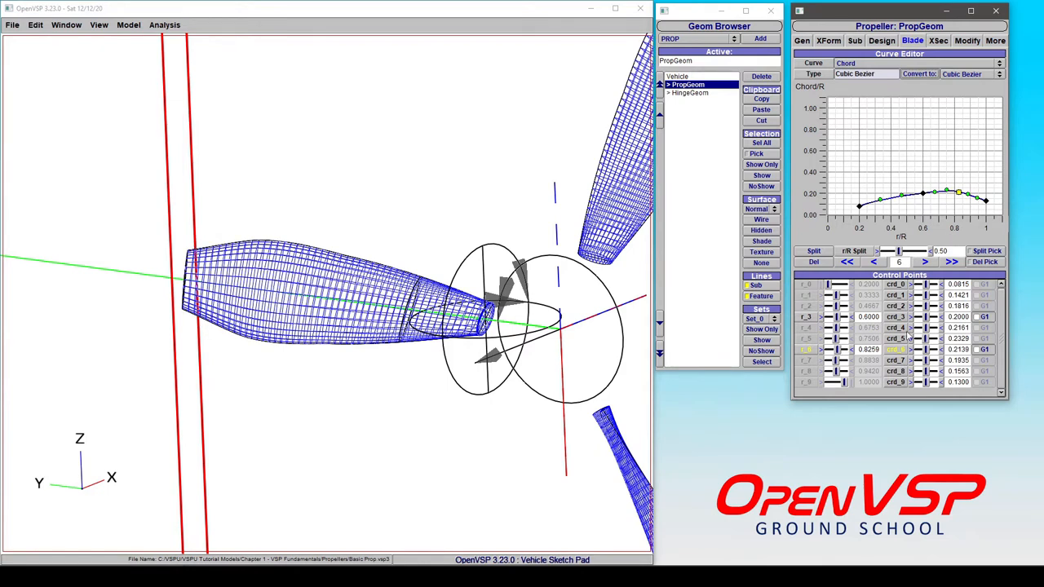
mouse_move(118, 273)
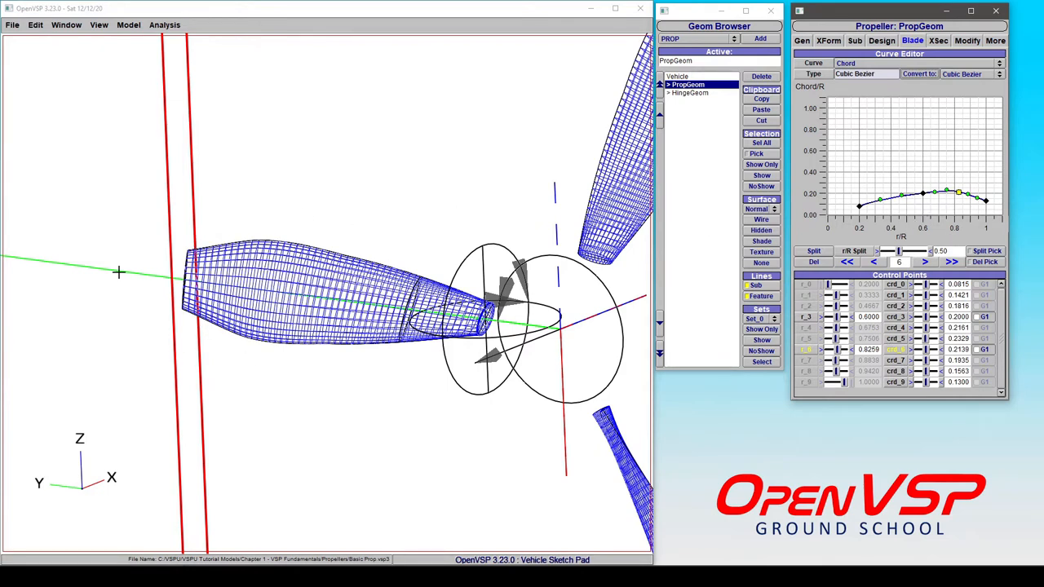
drag(962, 193, 962, 204)
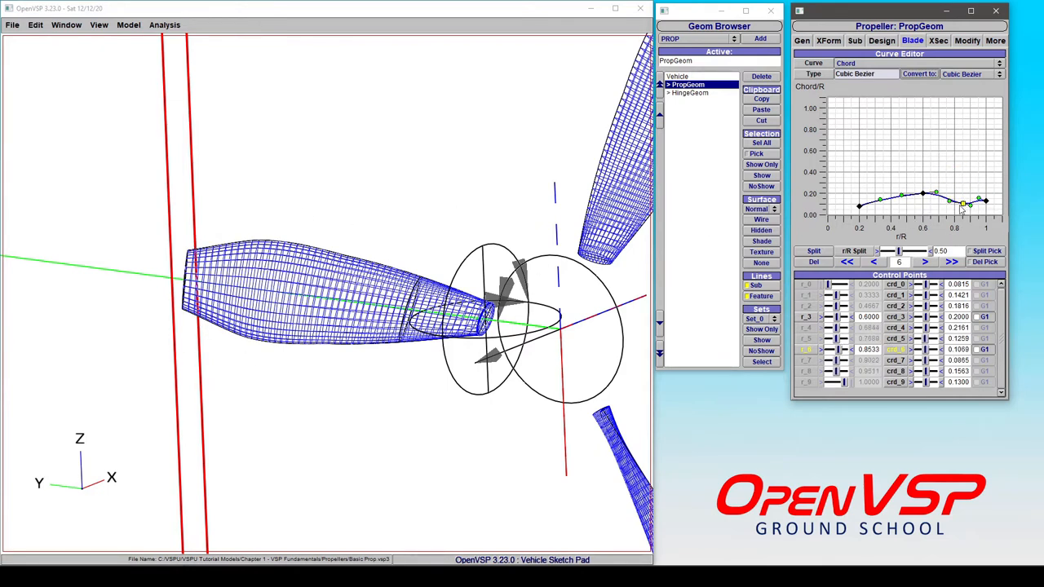
drag(962, 204, 946, 178)
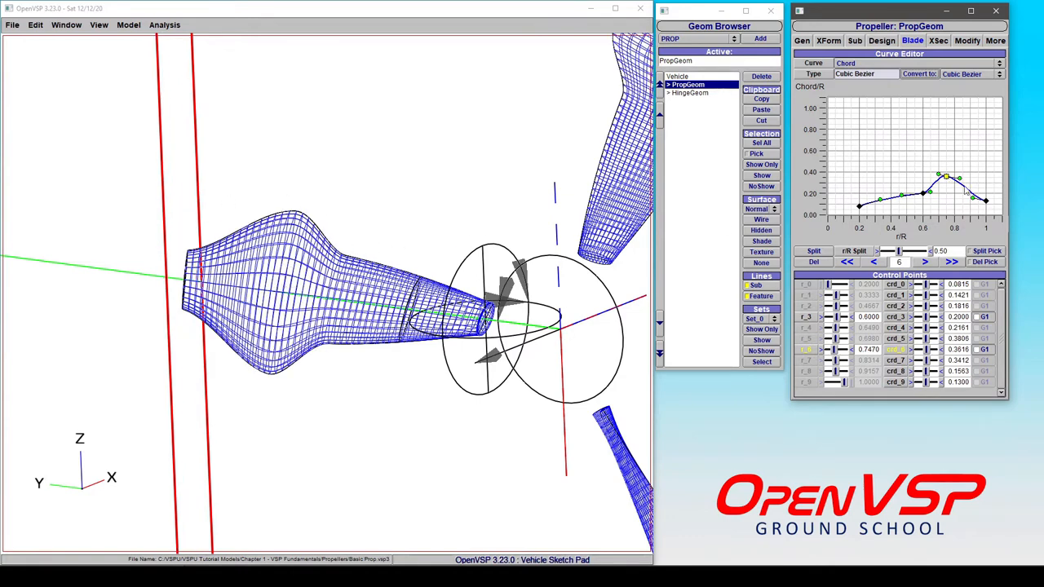
click(923, 261)
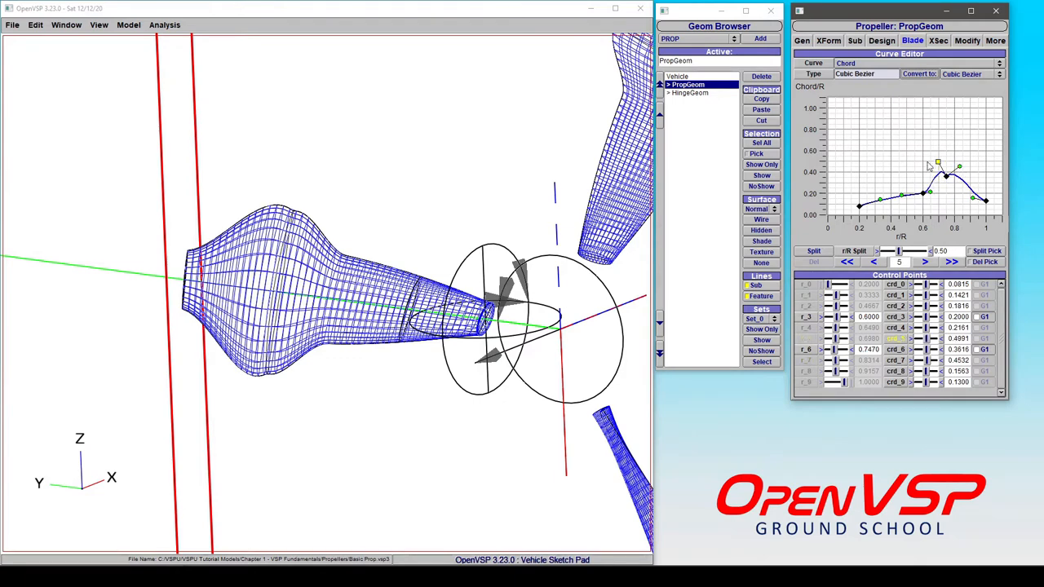
drag(938, 163, 938, 191)
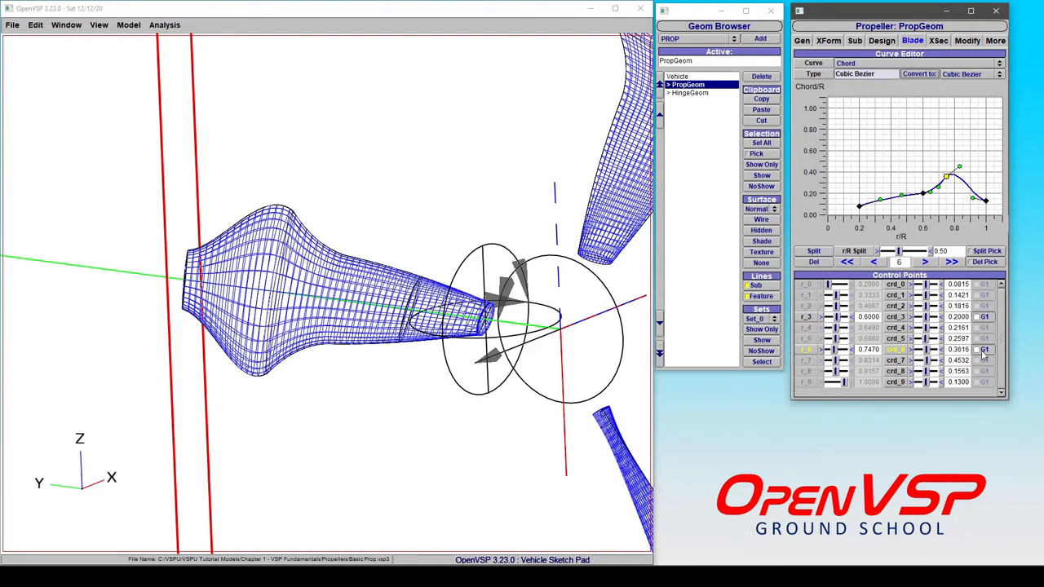
Step: Make chord point 6 G1-smooth and lower it to about 0.25 chord
click(956, 338)
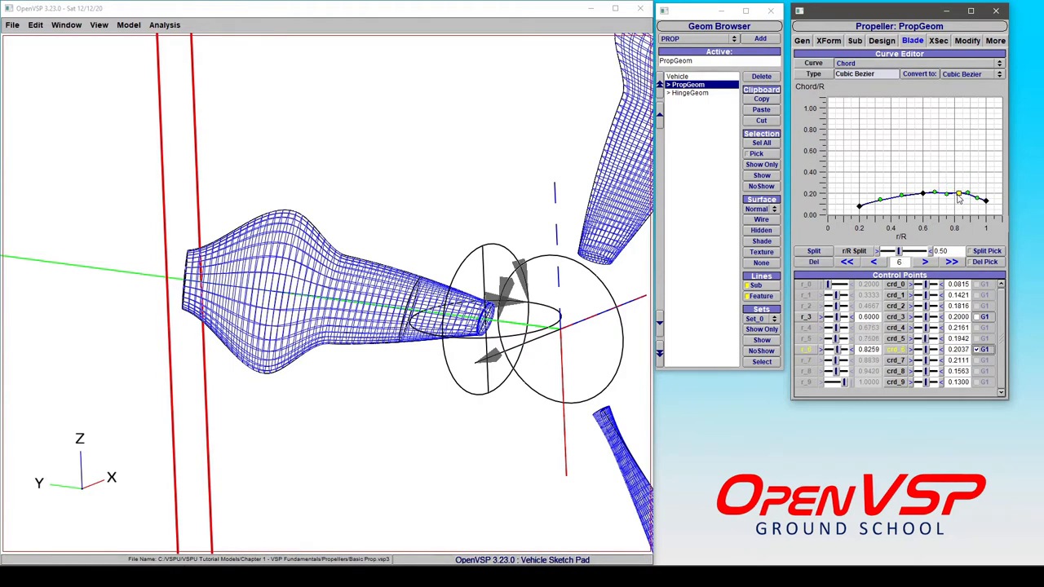
drag(958, 194, 952, 190)
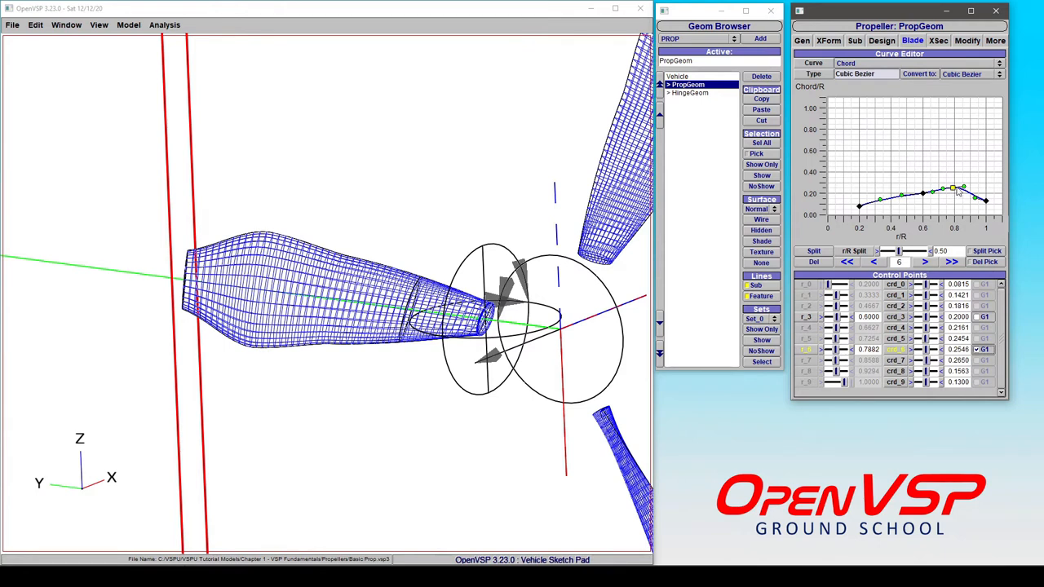
mouse_move(955, 195)
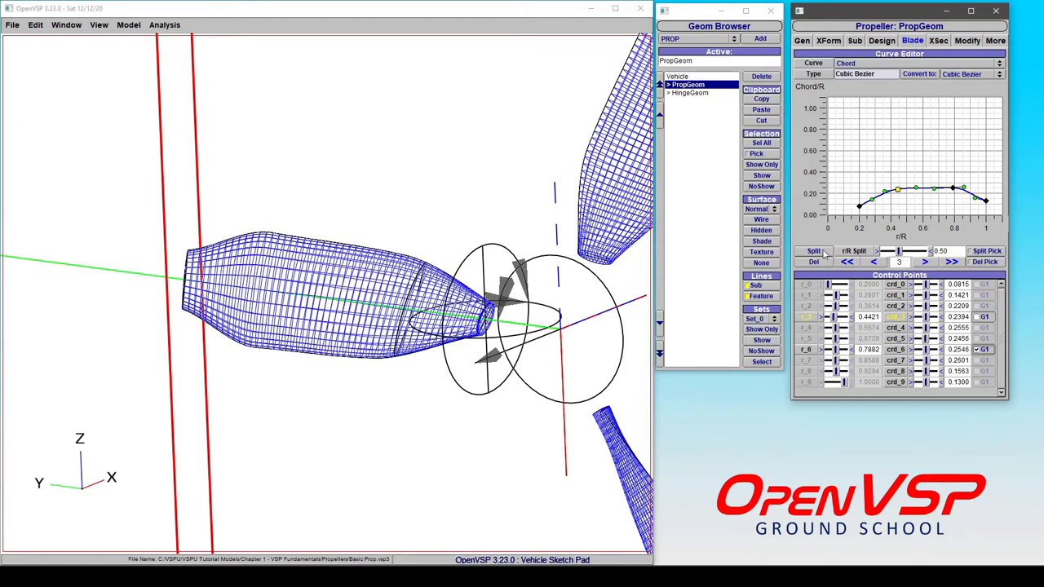
Step: Split in a new chord point, delete the old peak and point 6 at r/R 0.60
click(812, 250)
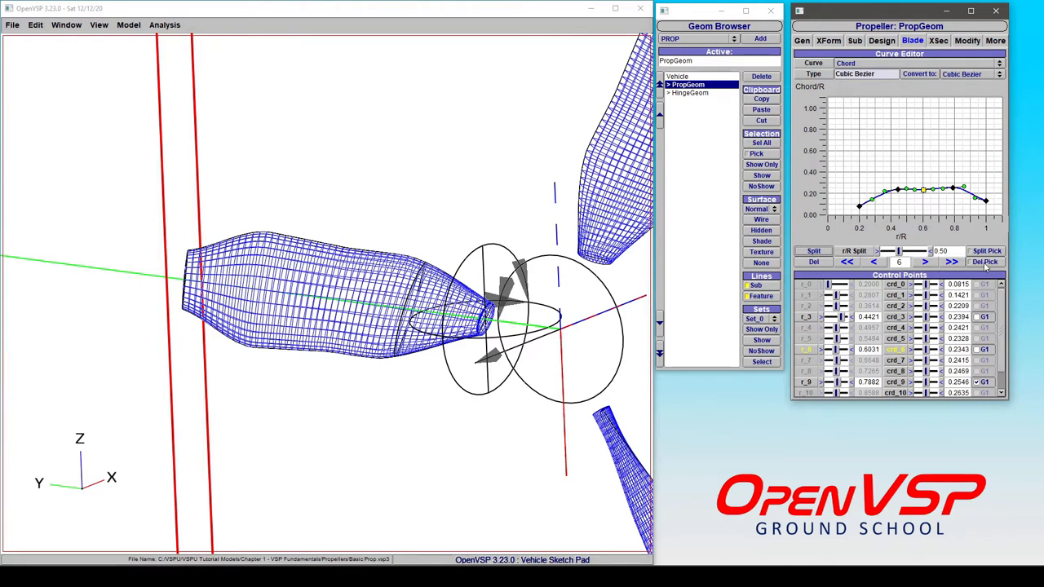
click(950, 262)
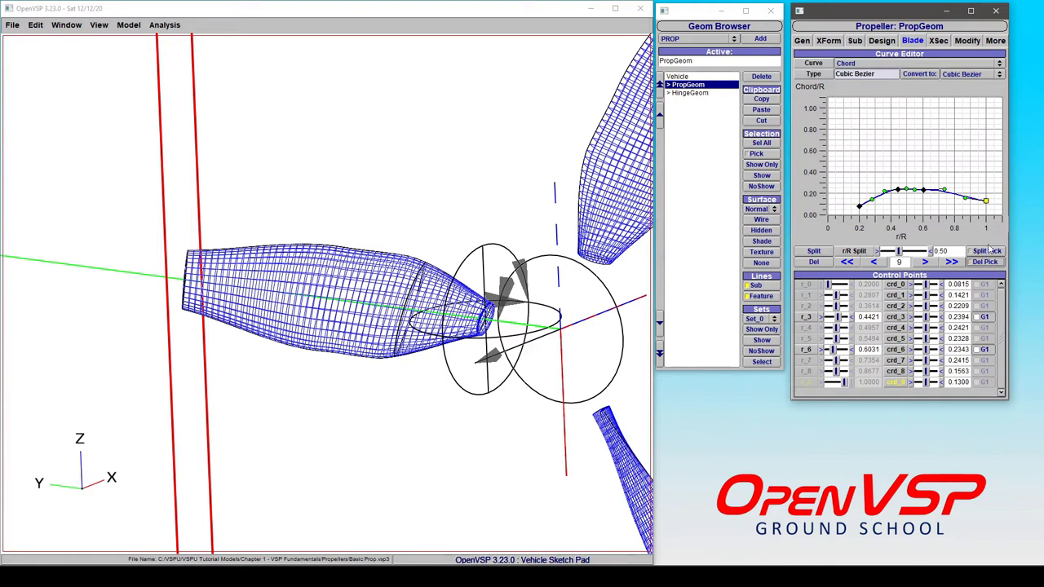
click(873, 261)
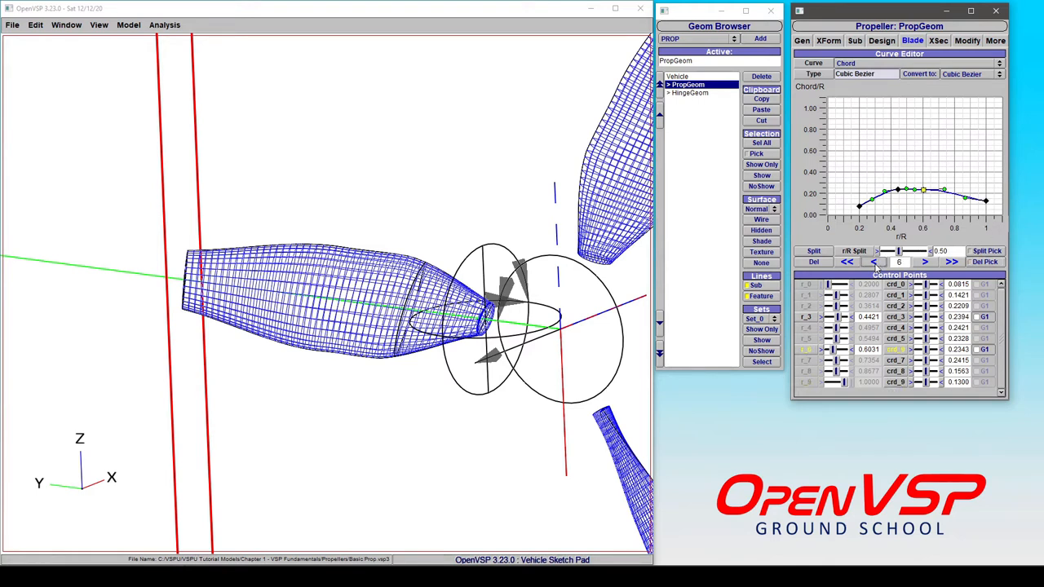
click(873, 261)
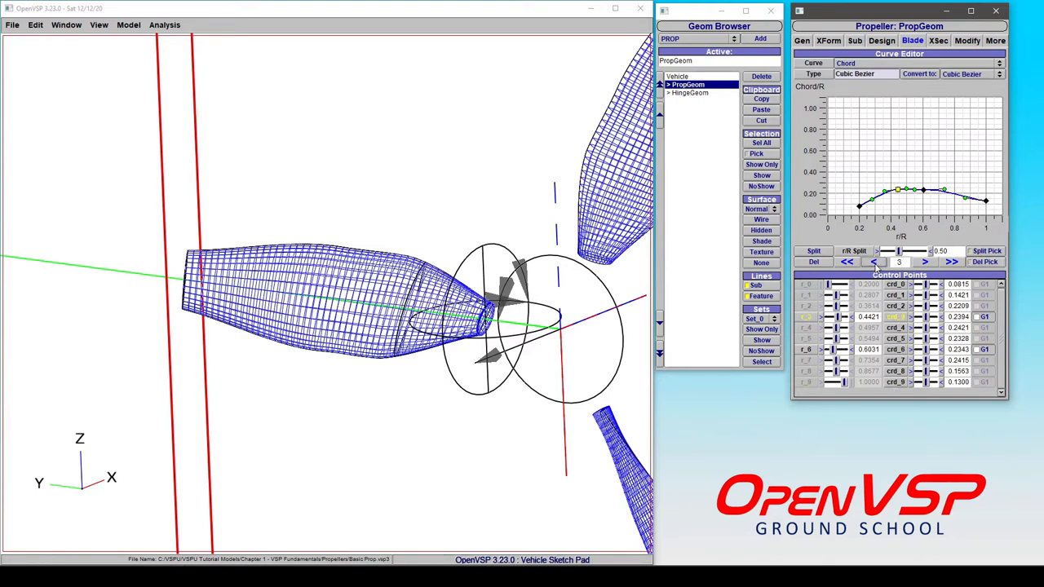
click(924, 261)
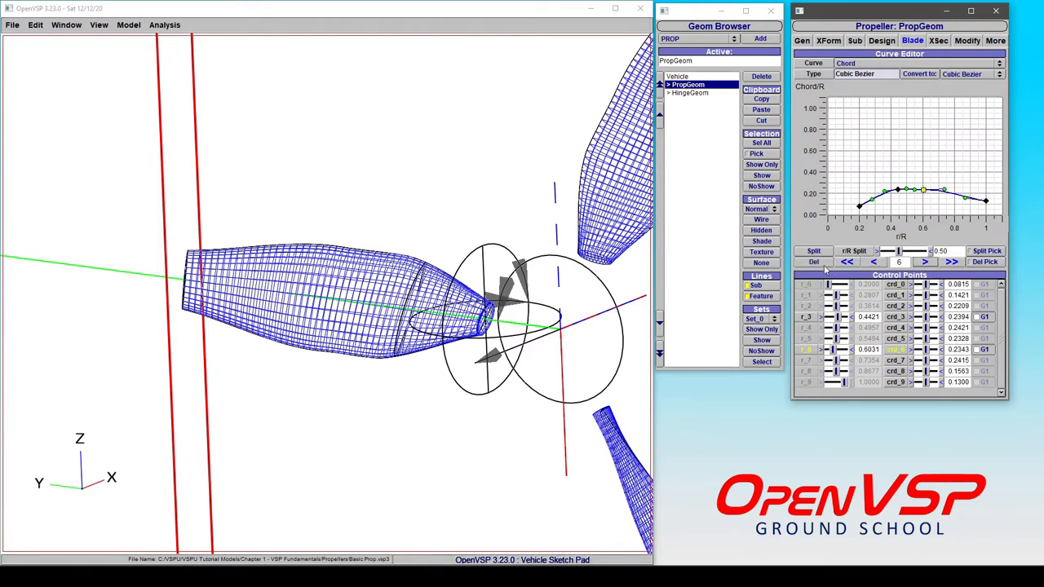
click(812, 262)
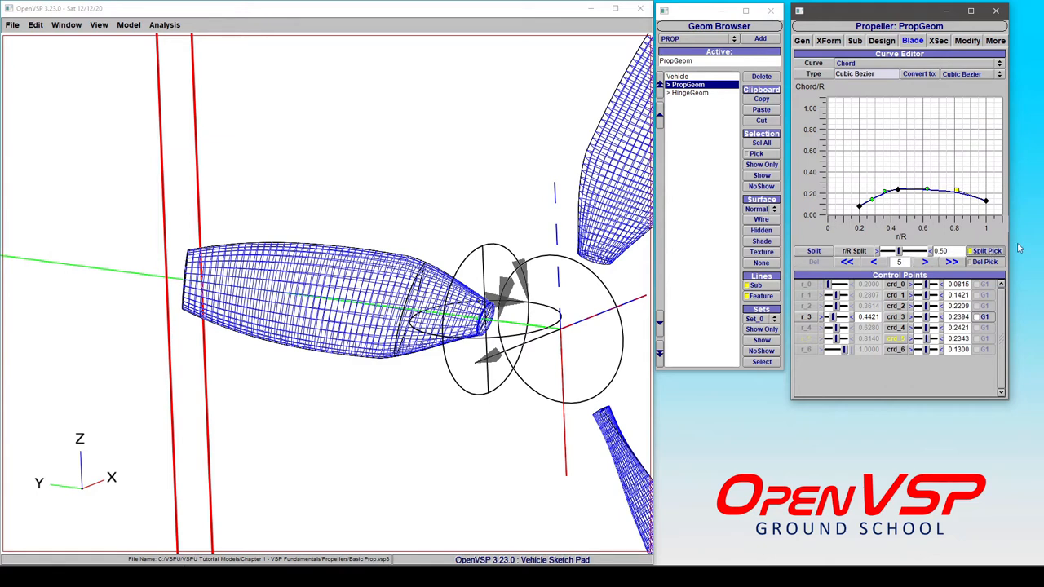
mouse_move(944, 196)
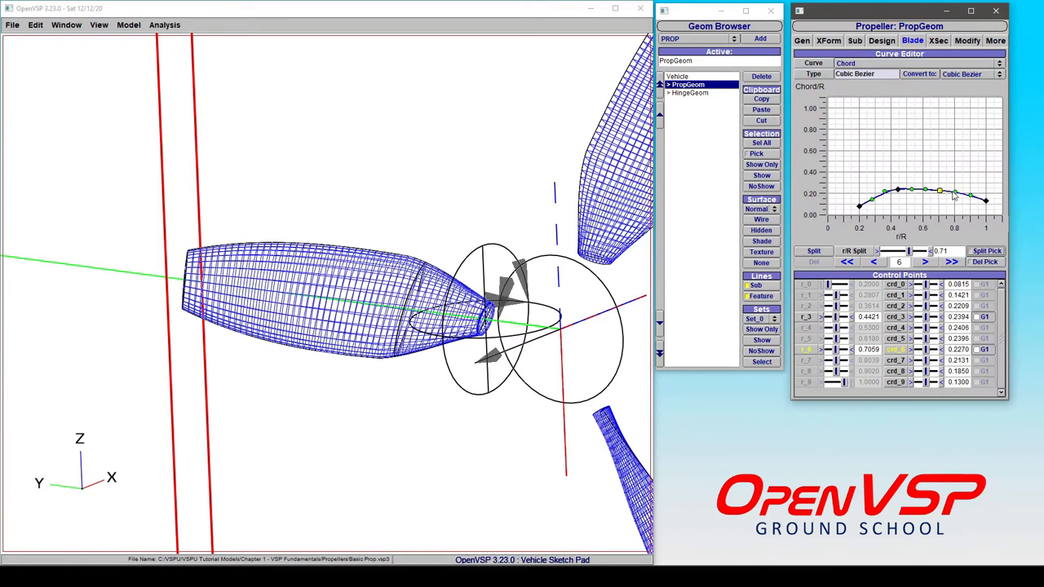
mouse_move(889, 163)
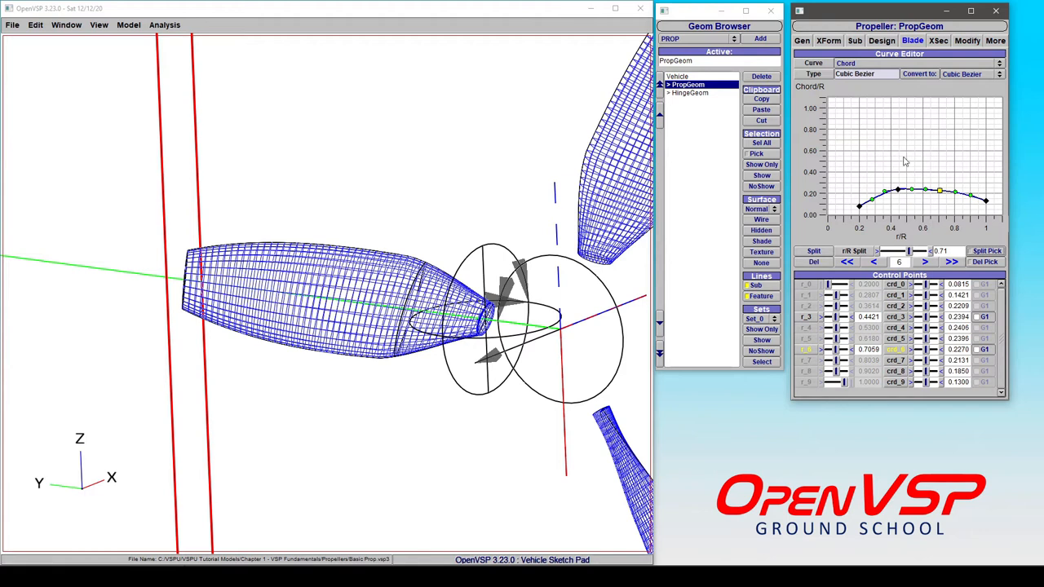
mouse_move(995, 212)
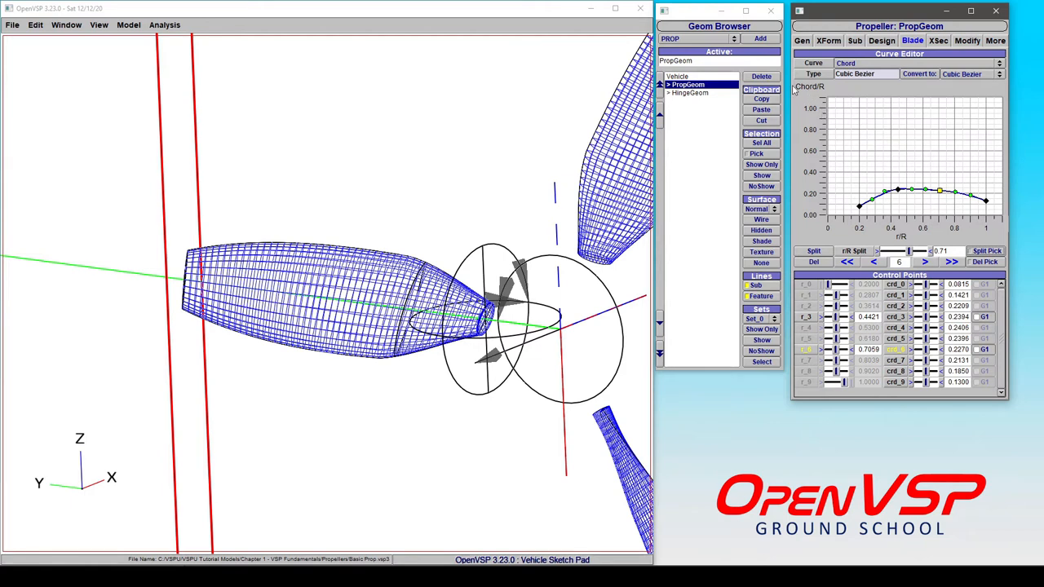
mouse_move(993, 223)
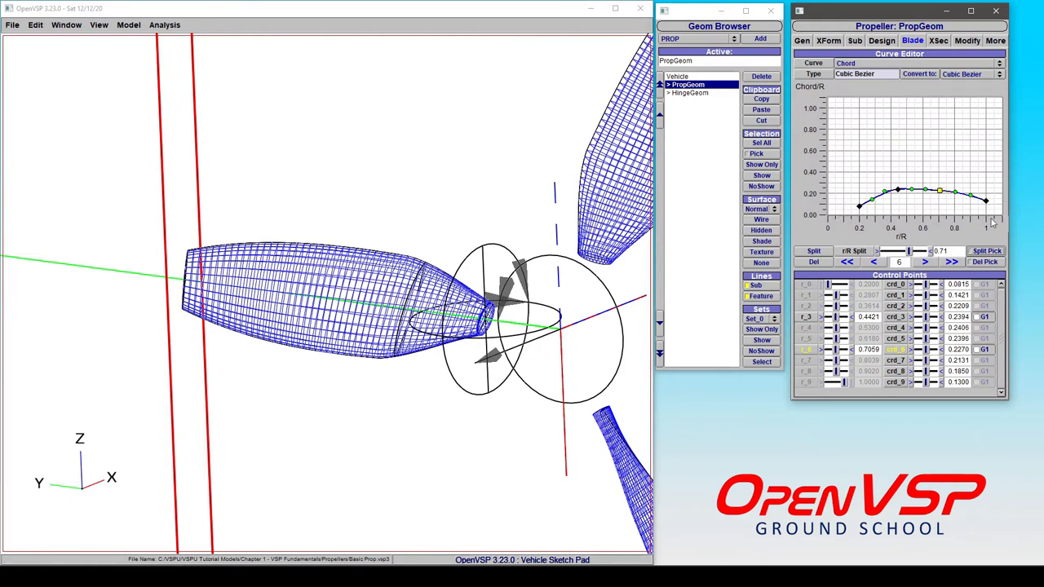
mouse_move(861, 195)
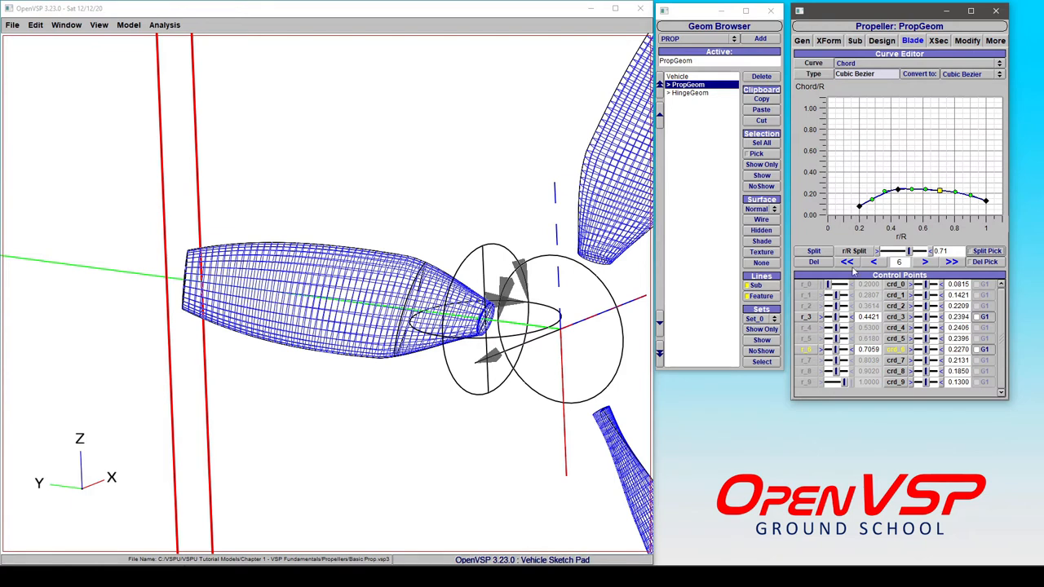
mouse_move(939, 134)
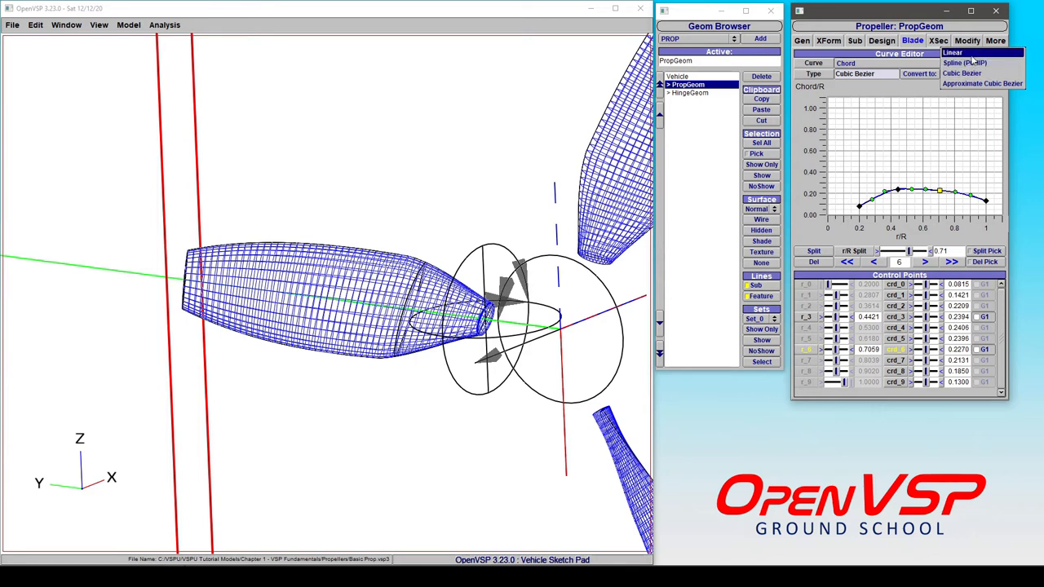
mouse_move(983, 72)
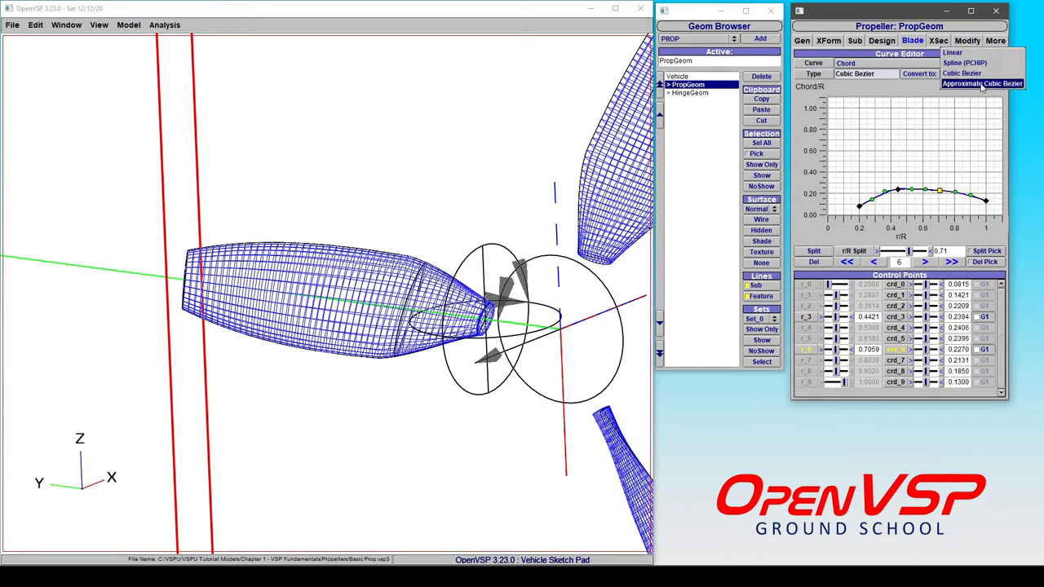
mouse_move(987, 90)
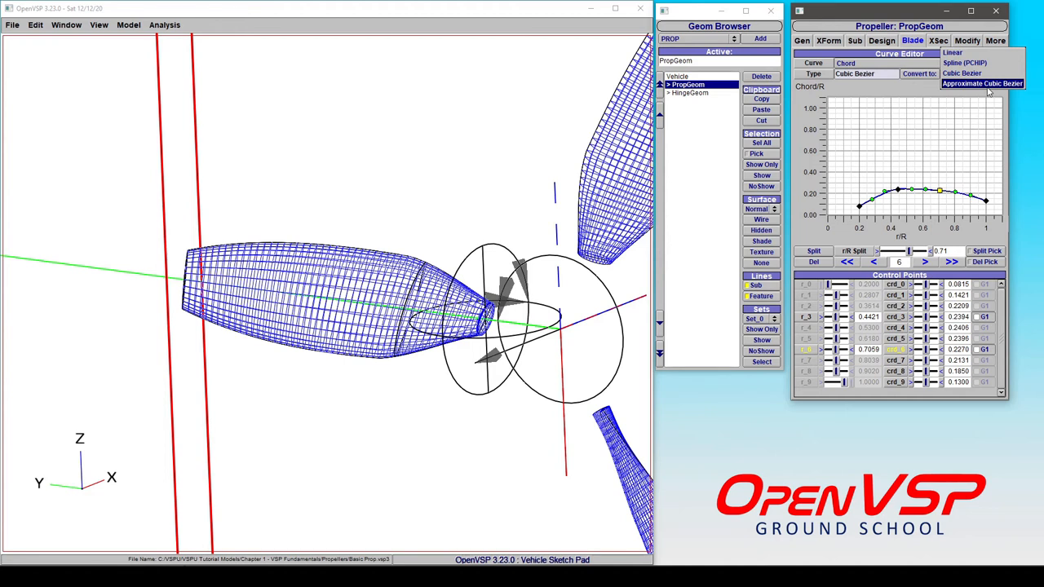
mouse_move(980, 87)
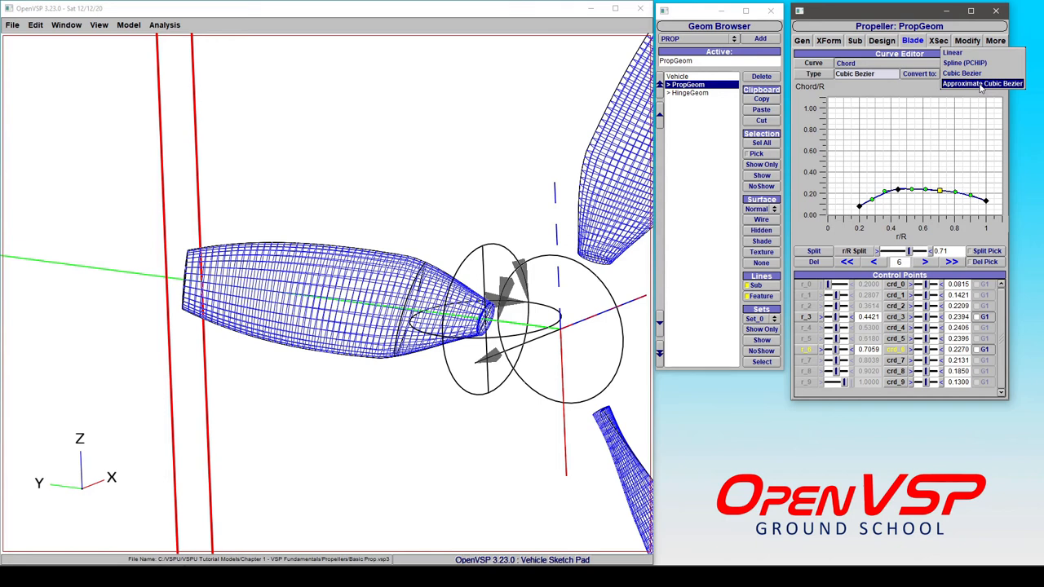
mouse_move(982, 96)
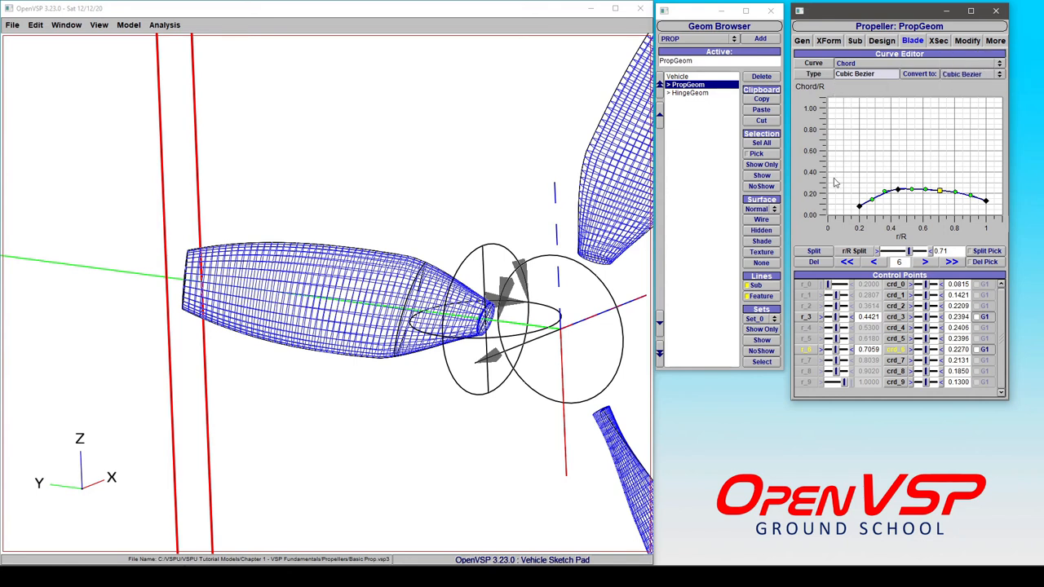
mouse_move(890, 182)
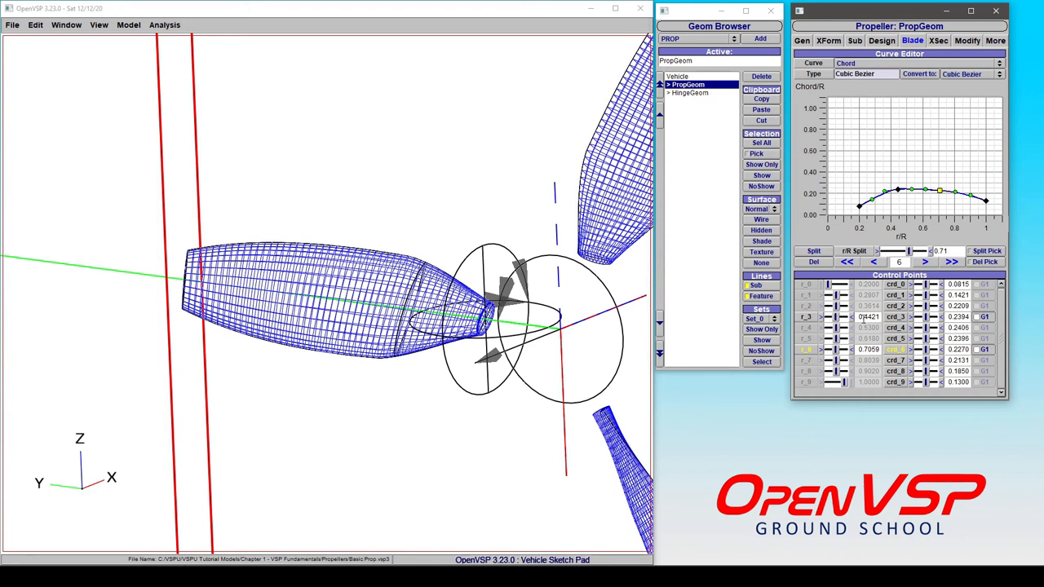
triple_click(867, 316)
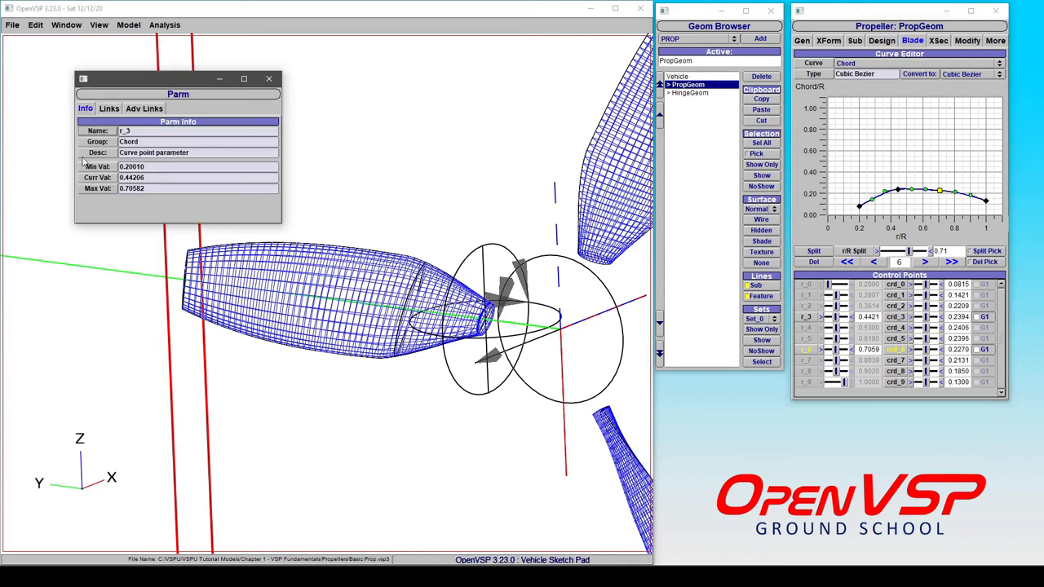
click(268, 78)
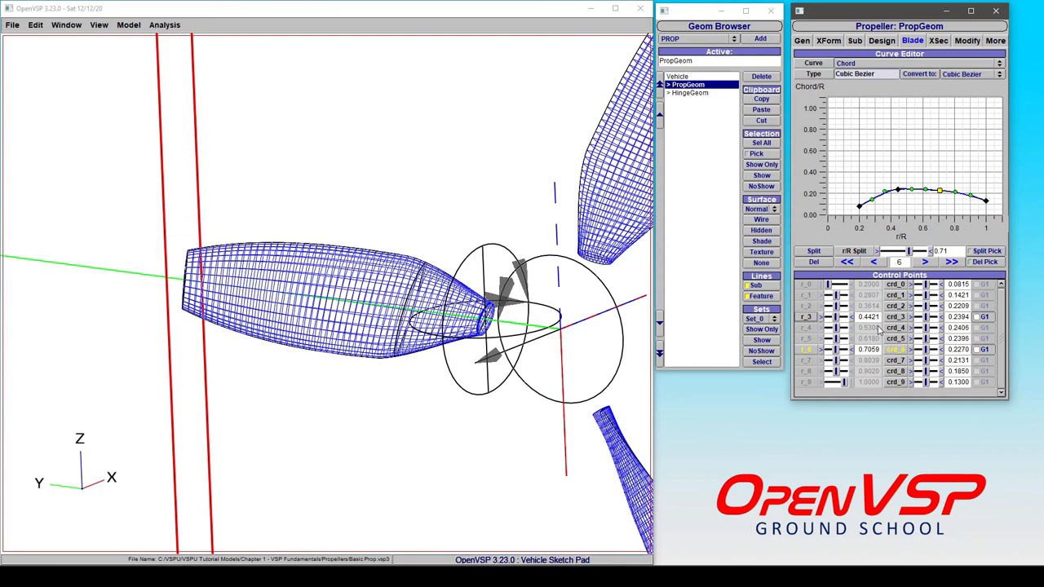